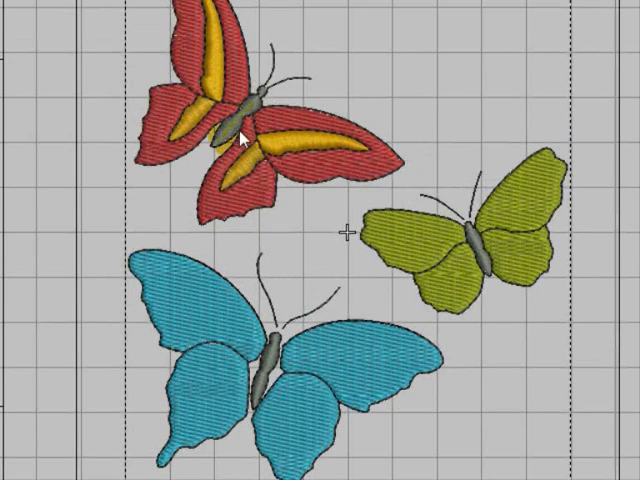
Step: Start a new blank design and bring up Load Picture from Picture View
{"action": "left_click", "coordinate": [188, 132]}
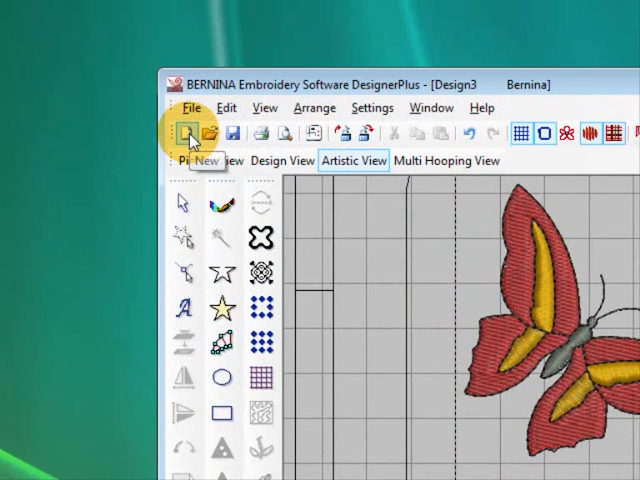
{"action": "left_click", "coordinate": [189, 133]}
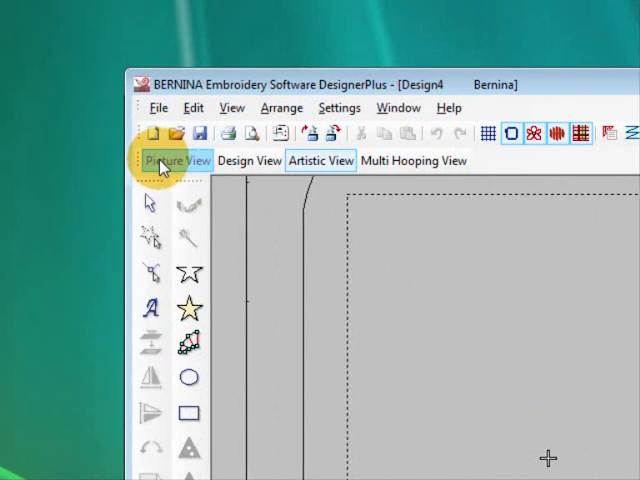
{"action": "left_click", "coordinate": [175, 160]}
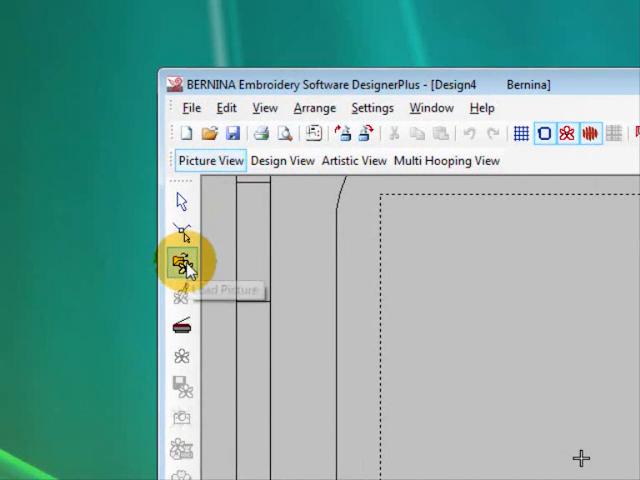
{"action": "left_click", "coordinate": [182, 265]}
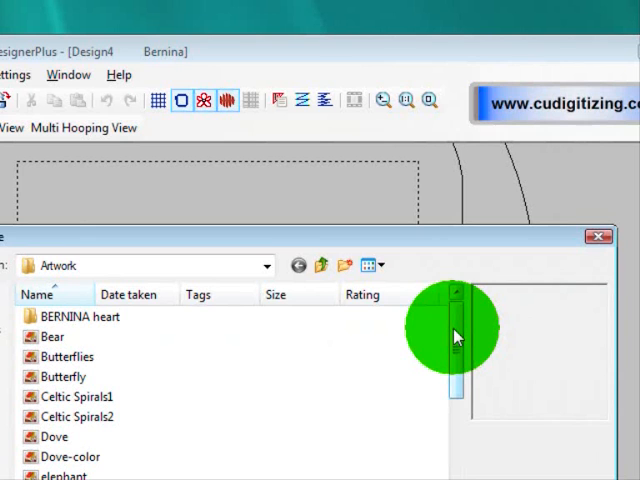
Step: Browse to My Designs > work in progress, filter to Jpeg files and select the butterfly photo
{"action": "left_click", "coordinate": [322, 264]}
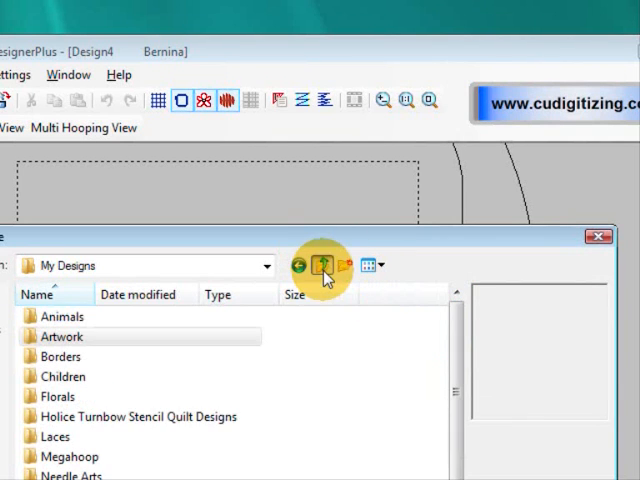
{"action": "scroll", "scroll_direction": "down", "scroll_amount": 3}
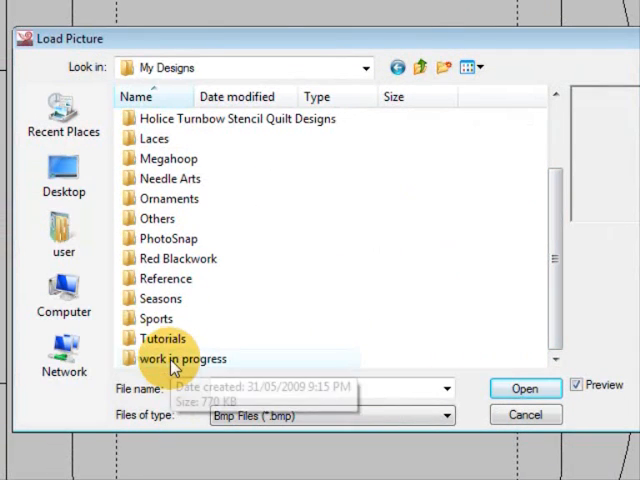
{"action": "double_click", "coordinate": [180, 358]}
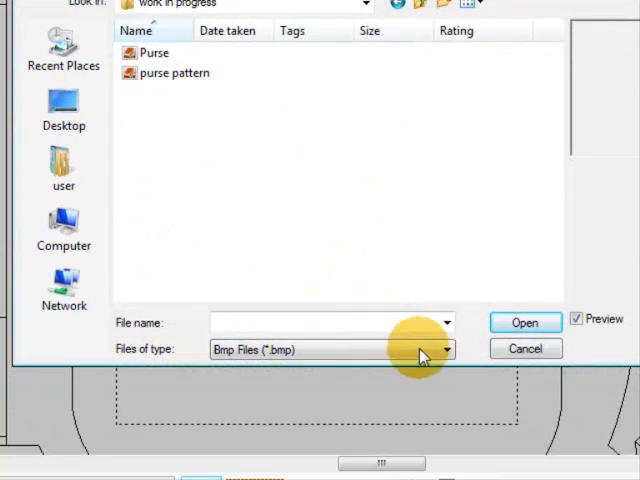
{"action": "left_click", "coordinate": [443, 349]}
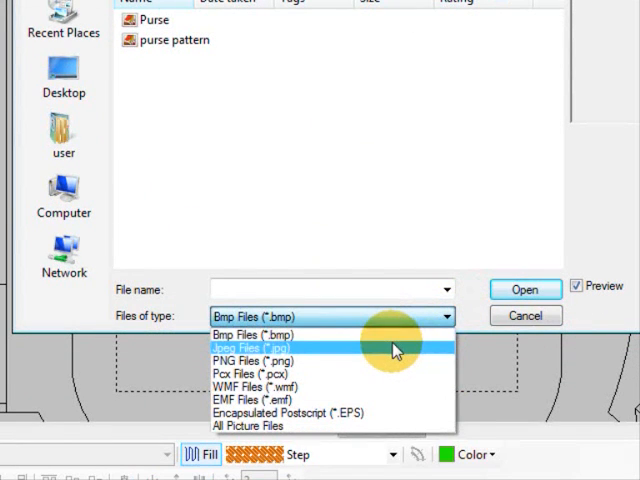
{"action": "mouse_move", "coordinate": [390, 348]}
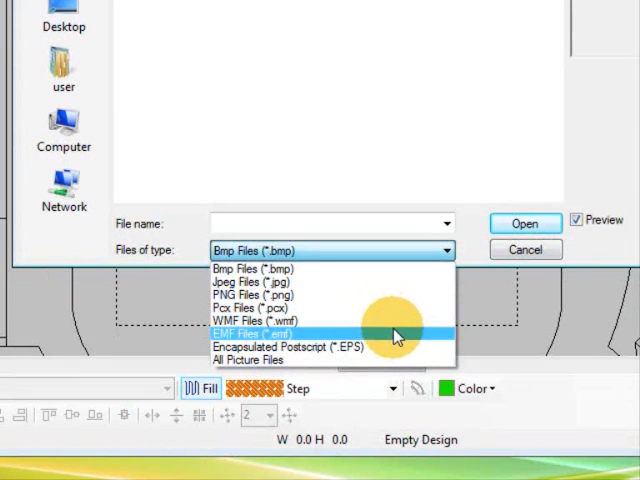
{"action": "mouse_move", "coordinate": [400, 320]}
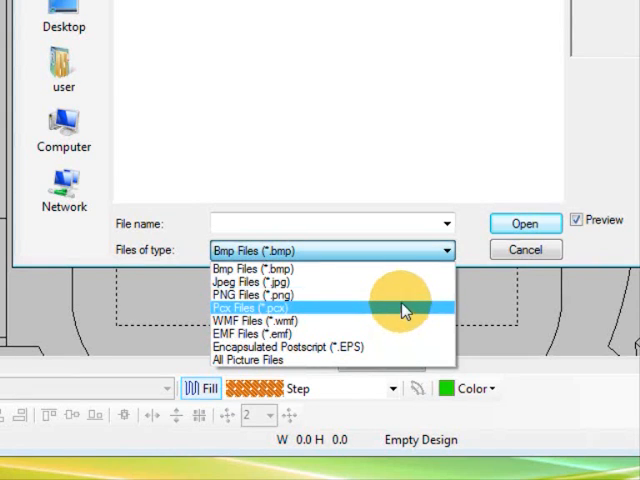
{"action": "left_click", "coordinate": [261, 282]}
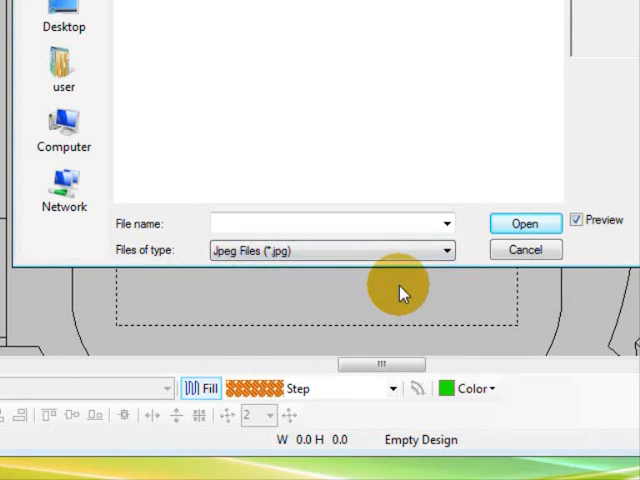
{"action": "left_click", "coordinate": [180, 152]}
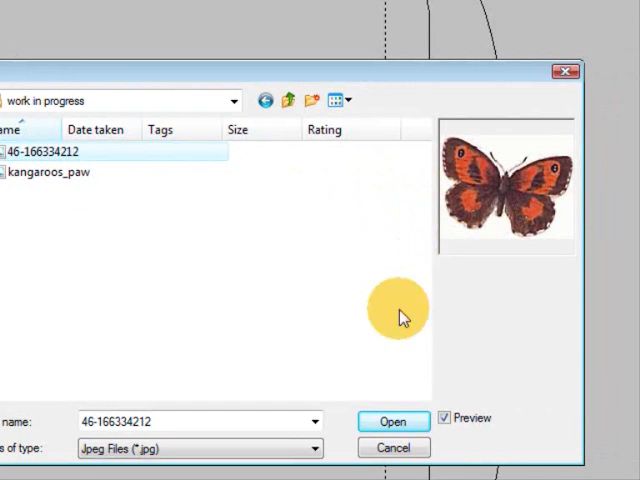
Step: Load the selected butterfly photo into the design as its backdrop picture
{"action": "left_click", "coordinate": [393, 420]}
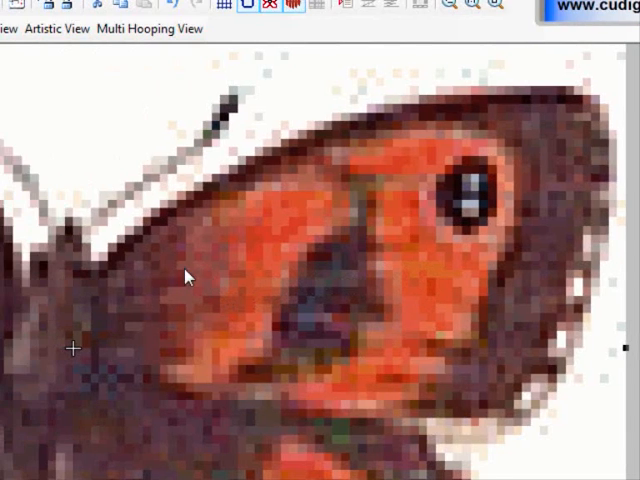
{"action": "mouse_move", "coordinate": [305, 225]}
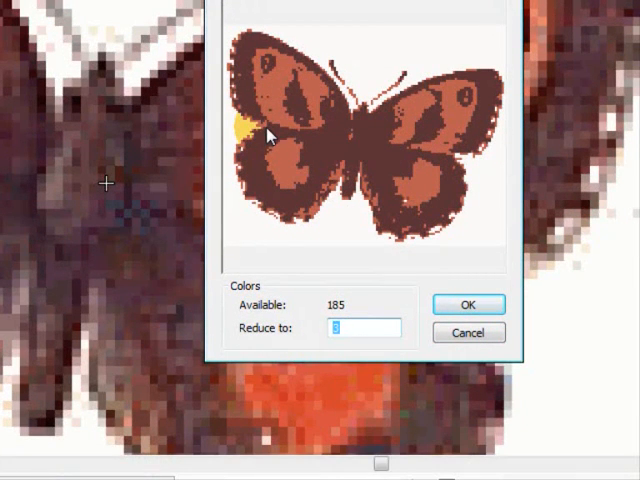
Step: Enter a reduction to 10 colours for the butterfly in Artwork Preparation
{"action": "type", "text": "10"}
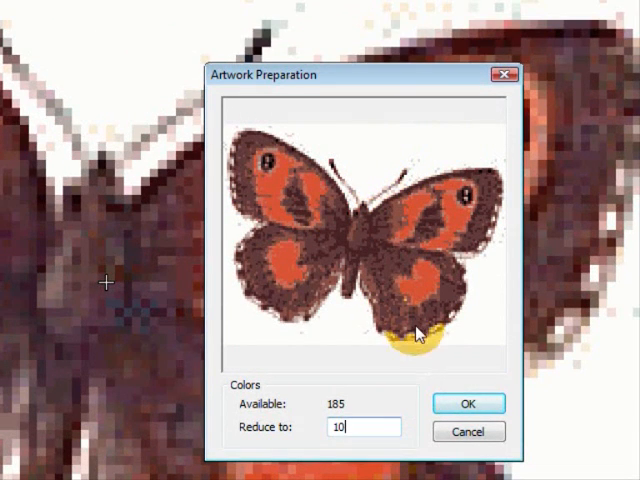
Step: Accept the 10-colour artwork preparation and return to the butterfly backdrop
{"action": "left_click", "coordinate": [467, 403]}
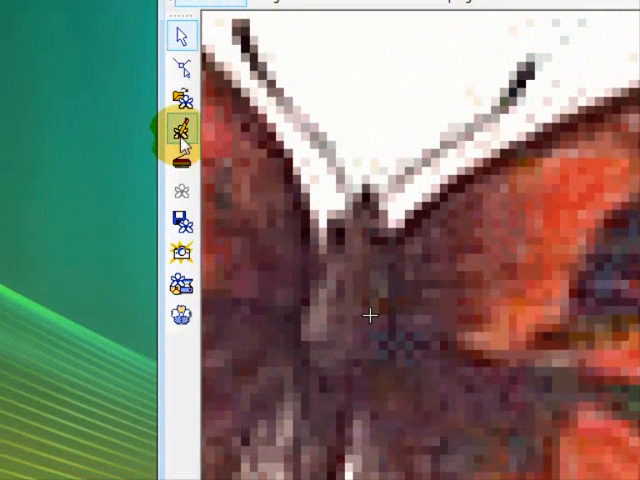
{"action": "mouse_move", "coordinate": [183, 131]}
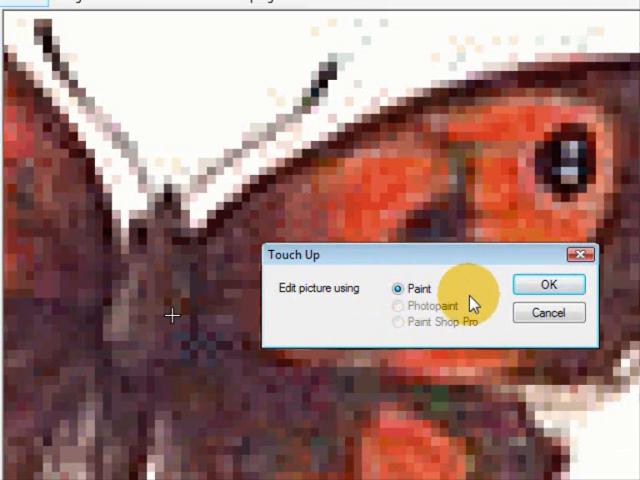
{"action": "mouse_move", "coordinate": [415, 299]}
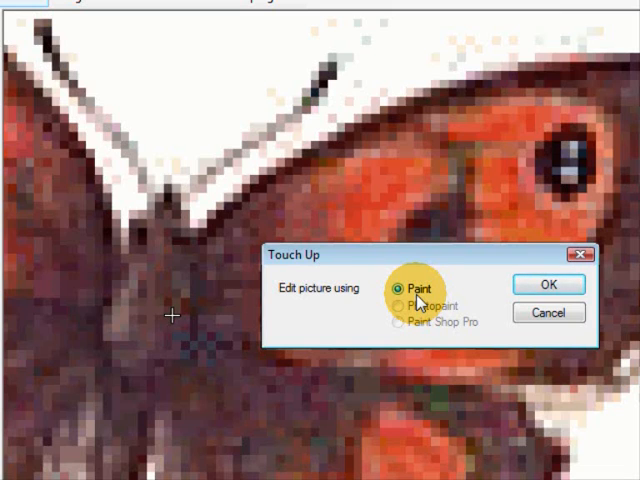
{"action": "mouse_move", "coordinate": [420, 300]}
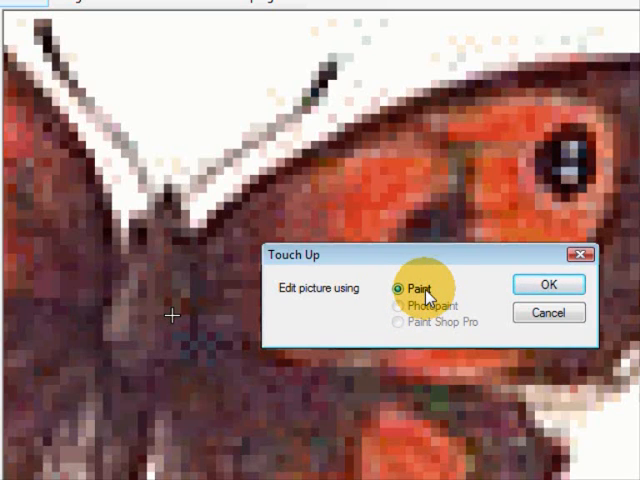
{"action": "mouse_move", "coordinate": [437, 296]}
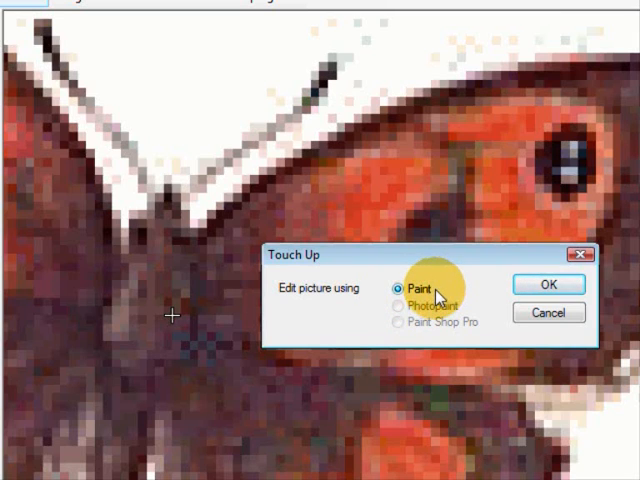
{"action": "mouse_move", "coordinate": [432, 318]}
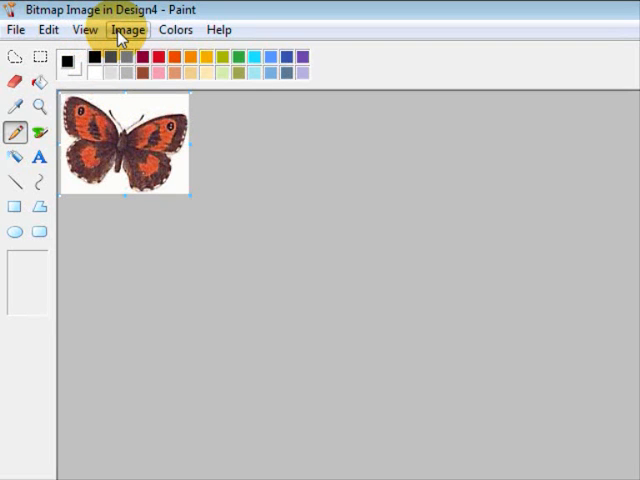
{"action": "mouse_move", "coordinate": [85, 29]}
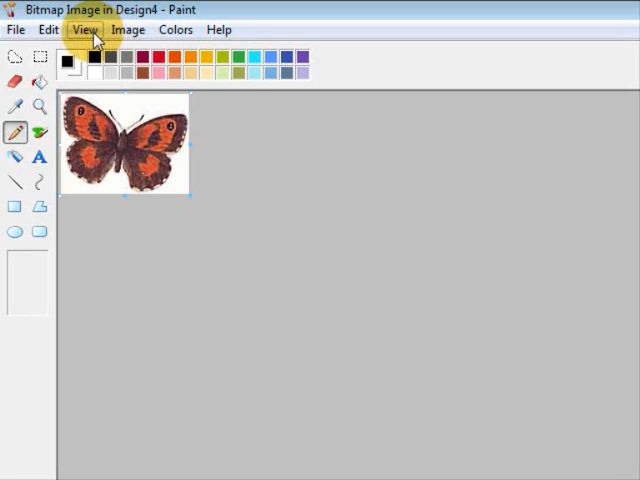
Step: Browse Paint's menus, then zoom the butterfly picture to a custom 800%
{"action": "left_click", "coordinate": [48, 29]}
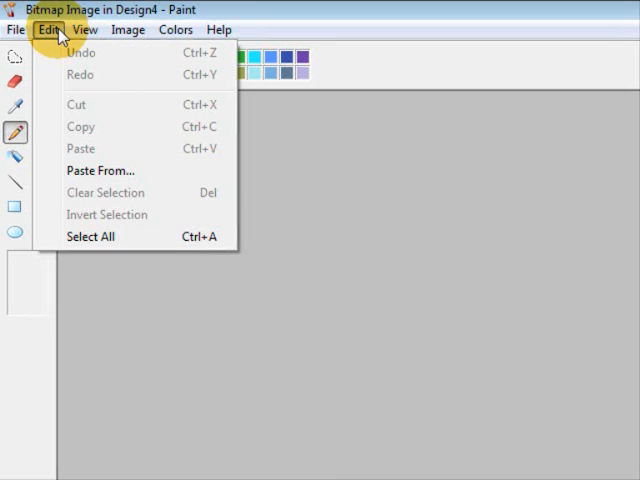
{"action": "left_click", "coordinate": [176, 29]}
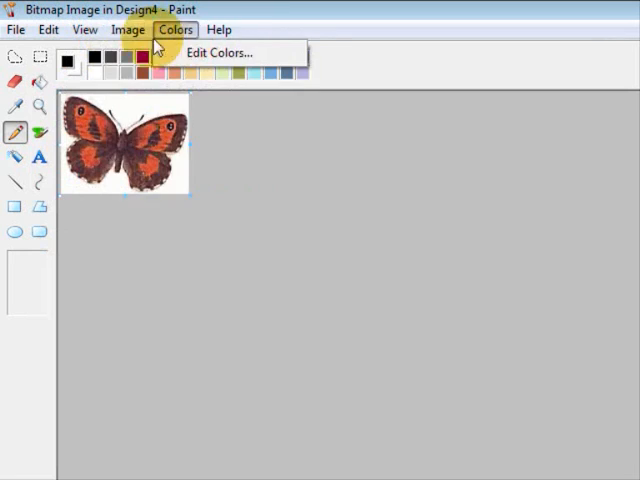
{"action": "left_click", "coordinate": [128, 29]}
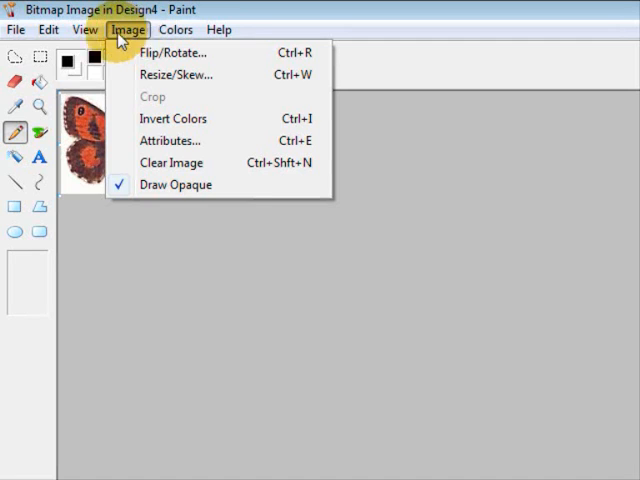
{"action": "left_click", "coordinate": [15, 29]}
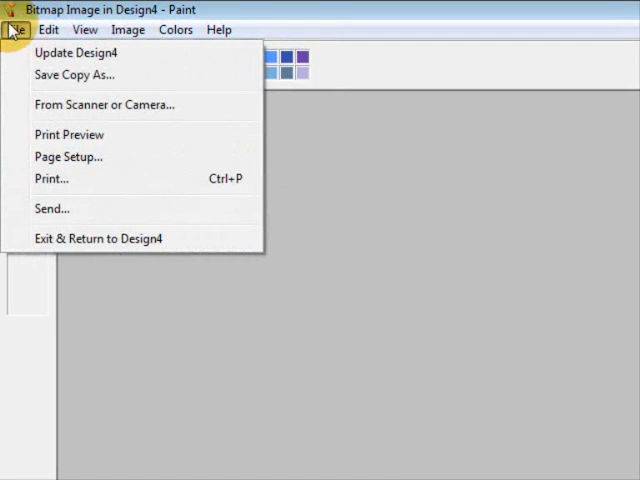
{"action": "left_click", "coordinate": [128, 29]}
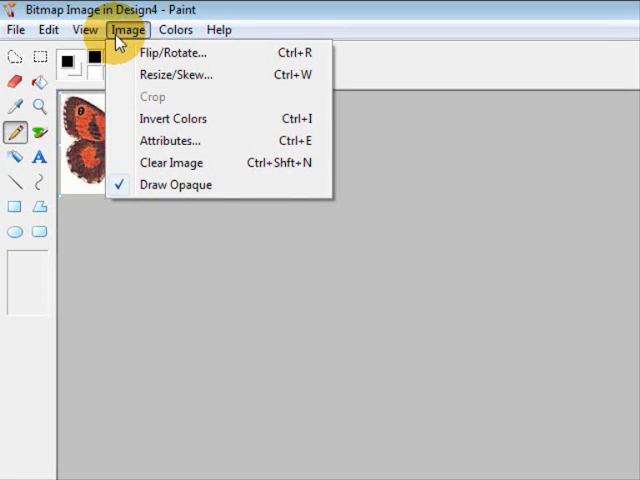
{"action": "left_click", "coordinate": [85, 29]}
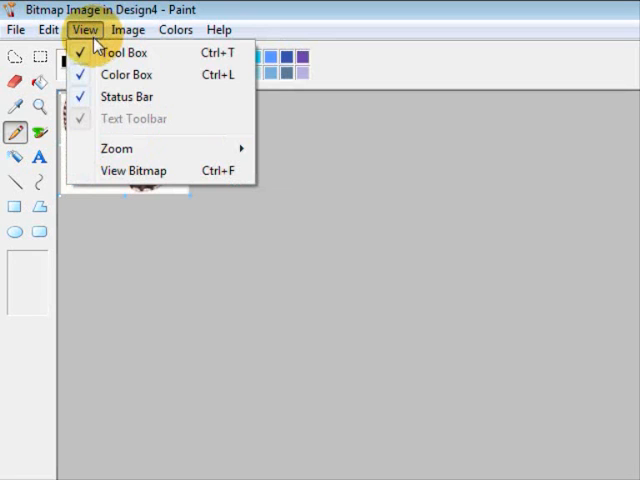
{"action": "mouse_move", "coordinate": [116, 148]}
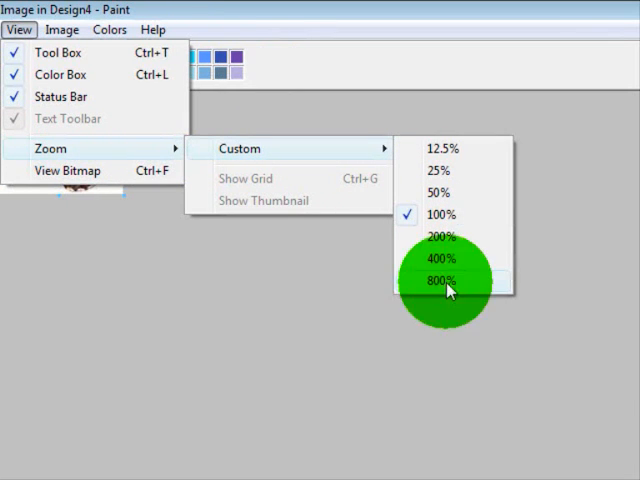
{"action": "left_click", "coordinate": [444, 280]}
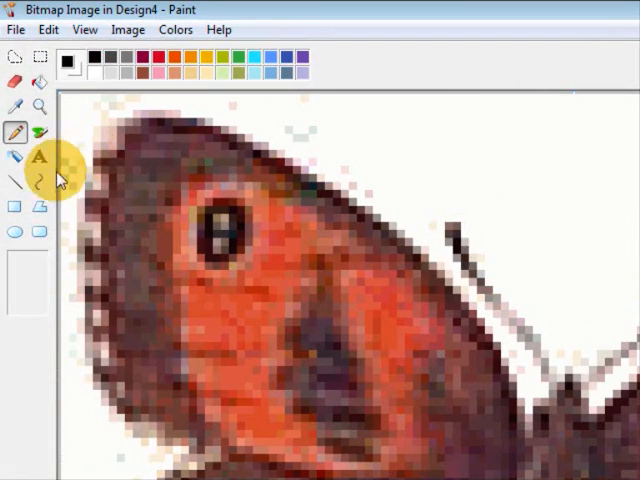
{"action": "mouse_move", "coordinate": [38, 84]}
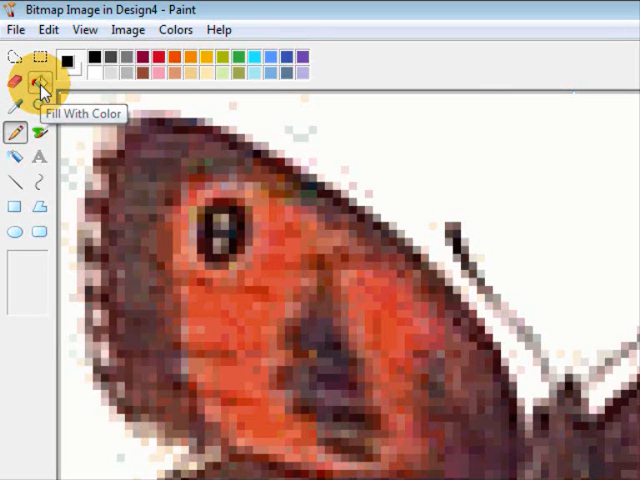
{"action": "mouse_move", "coordinate": [40, 78]}
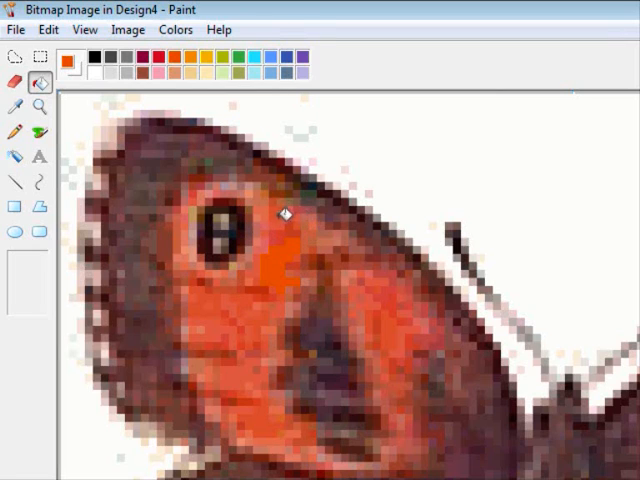
{"action": "mouse_move", "coordinate": [310, 233]}
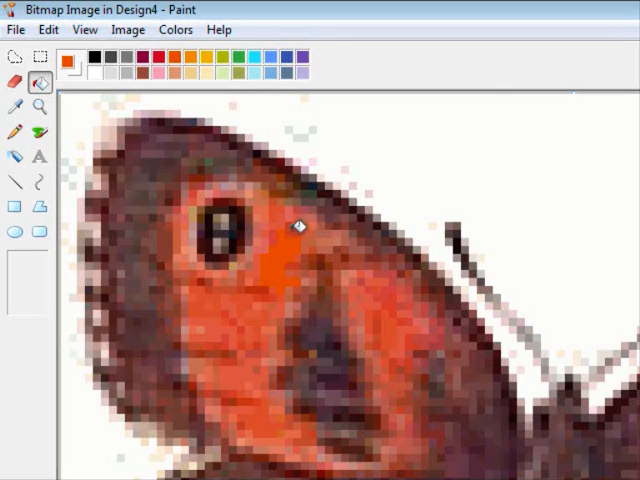
{"action": "mouse_move", "coordinate": [282, 228]}
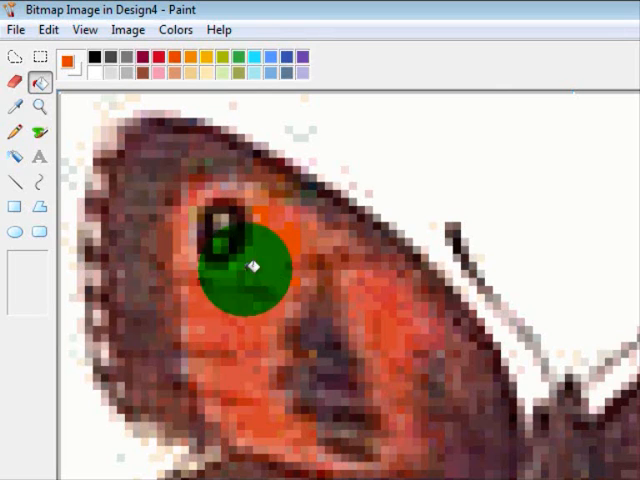
Step: Fill another patch of the wing below the eye spot with solid orange
{"action": "left_click", "coordinate": [245, 270]}
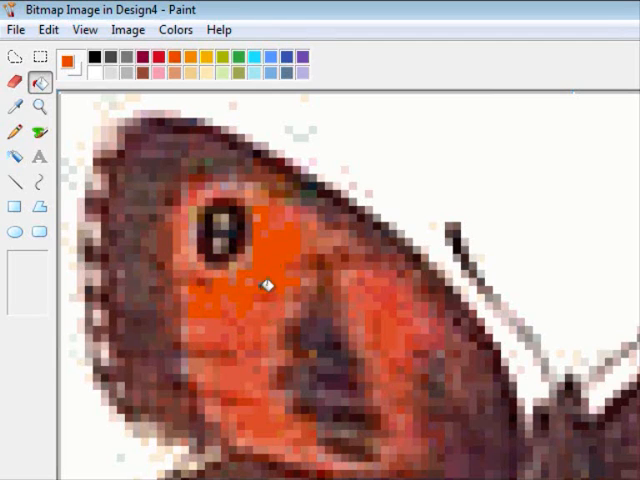
{"action": "mouse_move", "coordinate": [267, 251]}
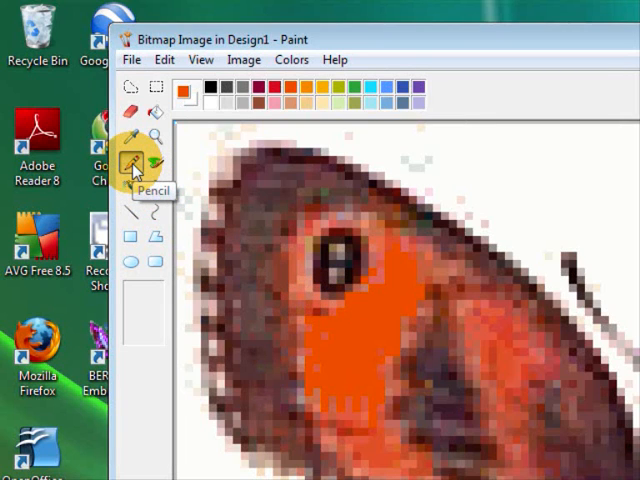
{"action": "mouse_move", "coordinate": [148, 195]}
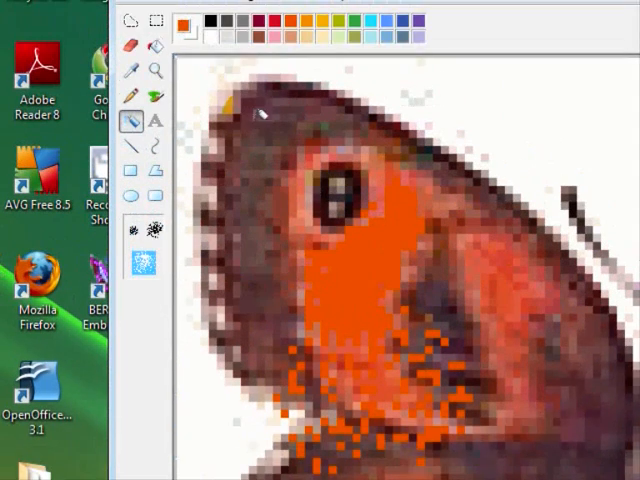
Step: Choose a larger square brush tip and paint orange further down the wing
{"action": "left_click", "coordinate": [163, 60]}
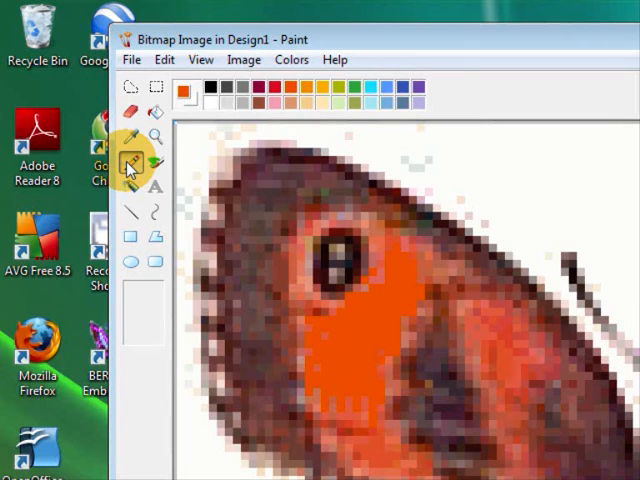
{"action": "mouse_move", "coordinate": [152, 167]}
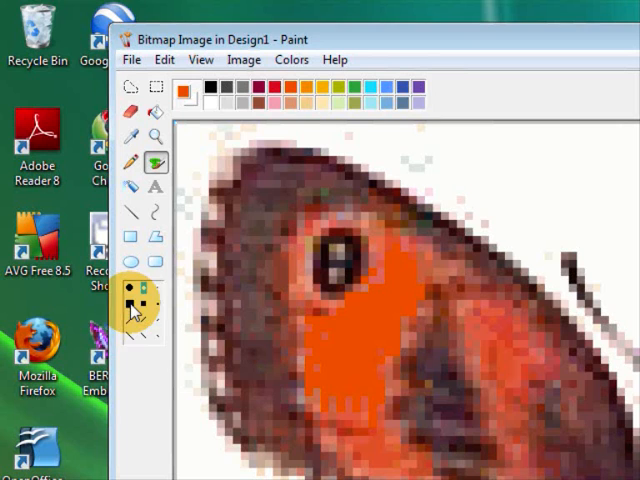
{"action": "left_click", "coordinate": [132, 60]}
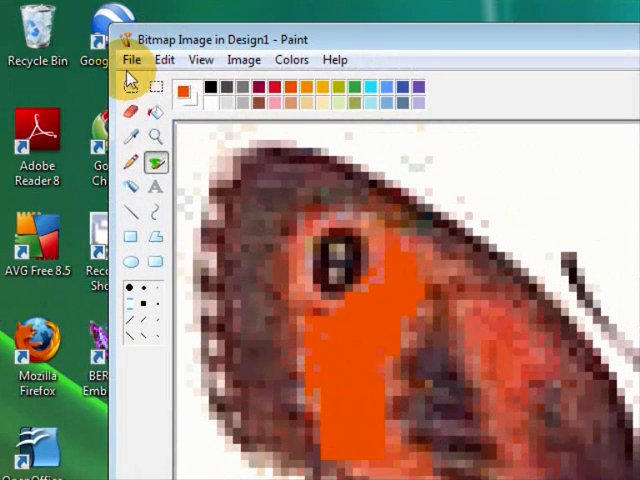
Step: Exit Paint and return to Design1 with the touched-up butterfly backdrop
{"action": "left_click", "coordinate": [131, 59]}
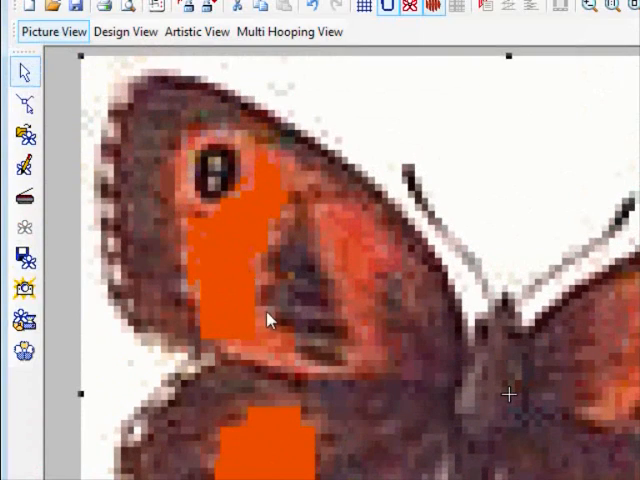
{"action": "mouse_move", "coordinate": [255, 305]}
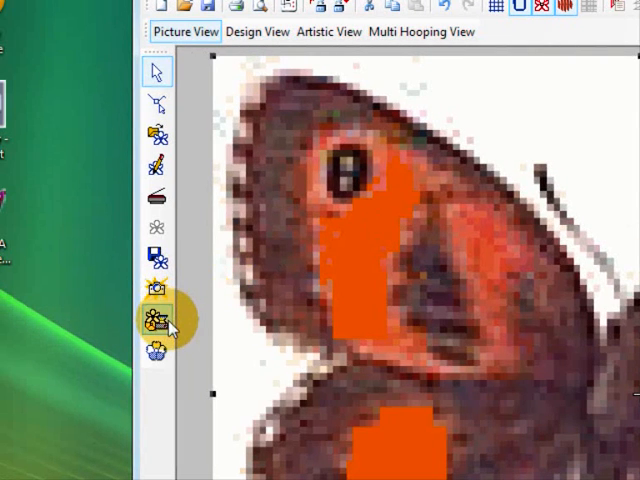
{"action": "mouse_move", "coordinate": [158, 322]}
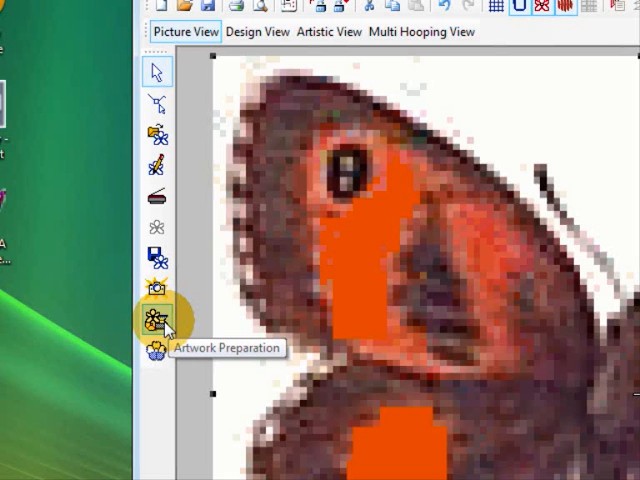
{"action": "mouse_move", "coordinate": [307, 330]}
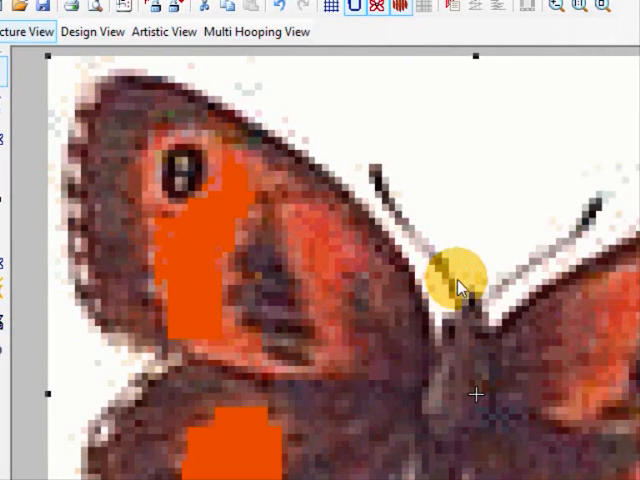
{"action": "mouse_move", "coordinate": [475, 272]}
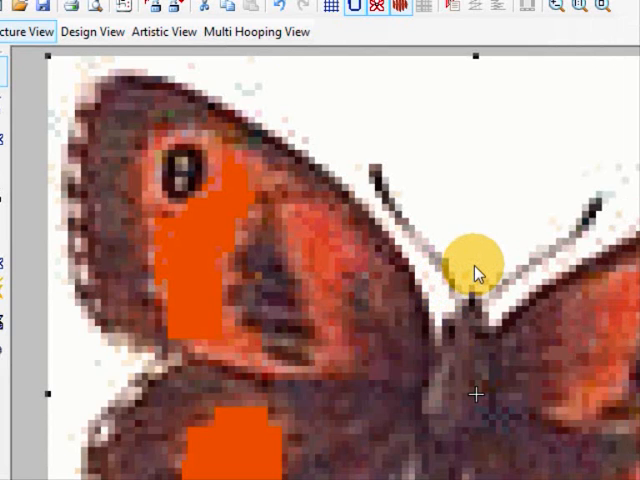